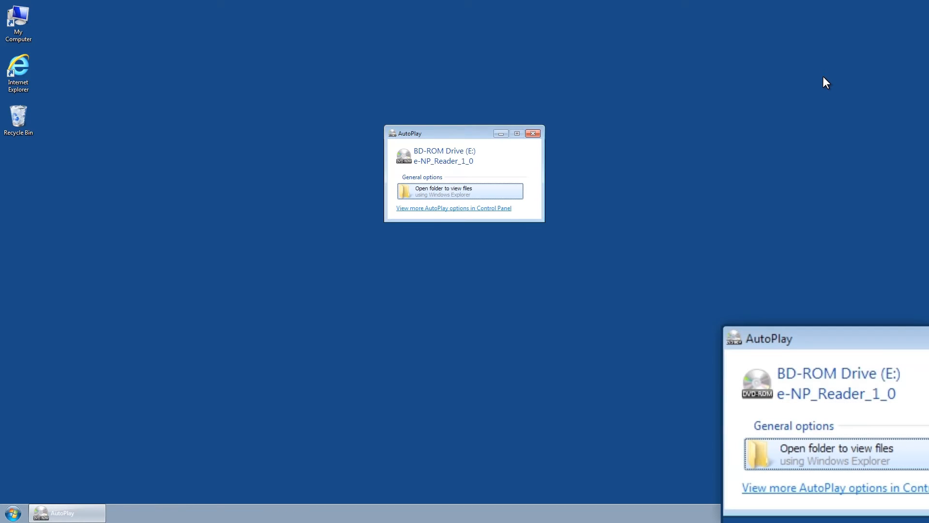
mouse_move(732, 94)
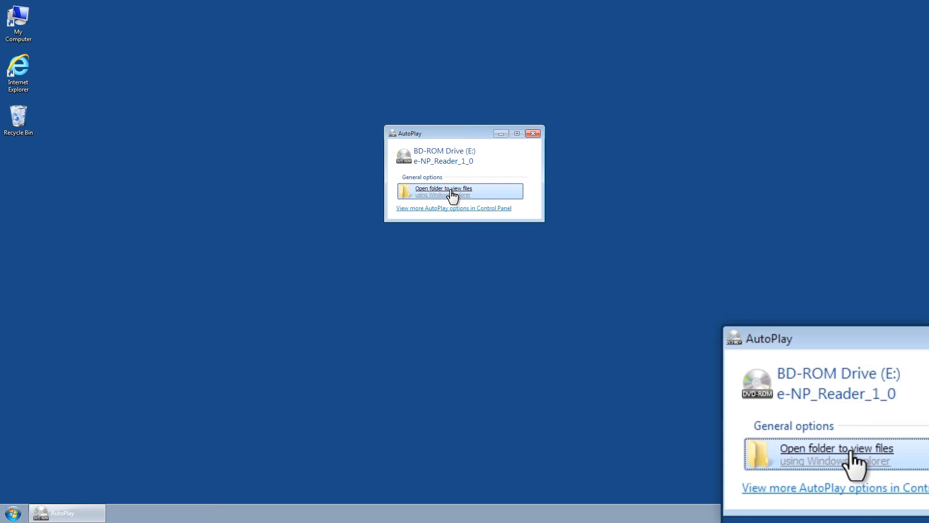
Step: Open the e-NP_Reader_1_0 disc folder and select the e-NP_Reader_1.0.exe installer
left_click(444, 190)
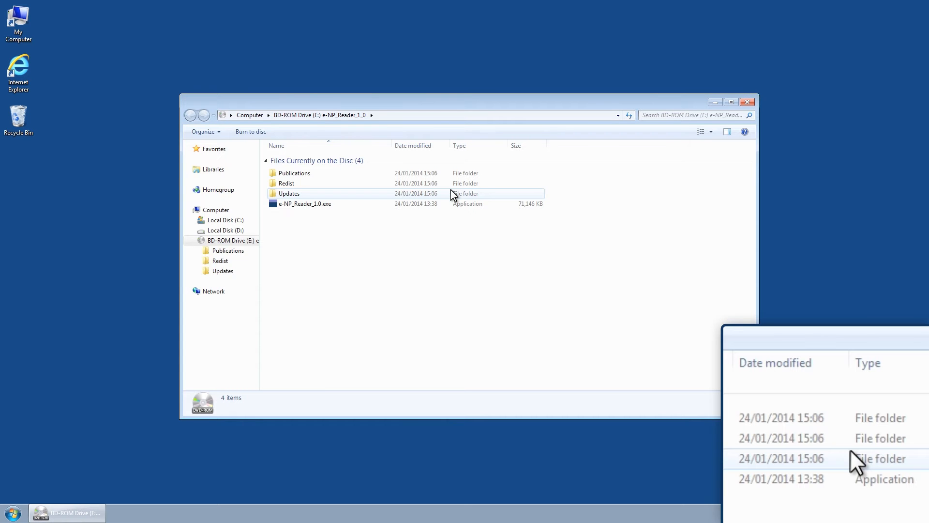
left_click(305, 203)
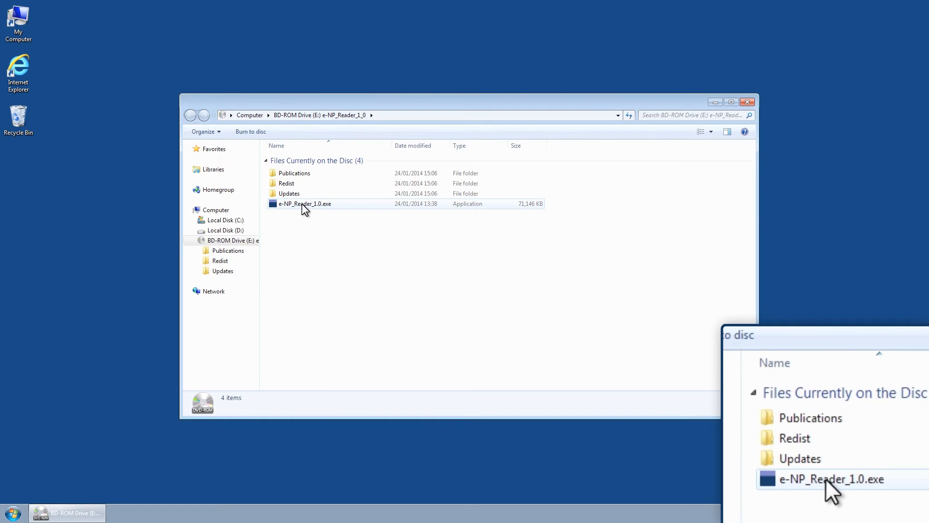
left_click(304, 203)
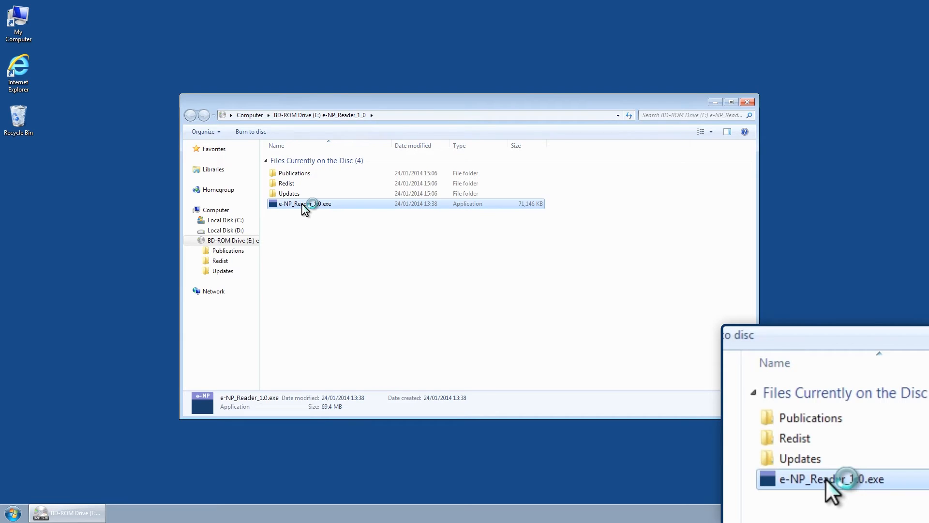
Step: Run e-NP_Reader_1.0.exe and choose Install in the e-NP Reader launcher
double_click(303, 203)
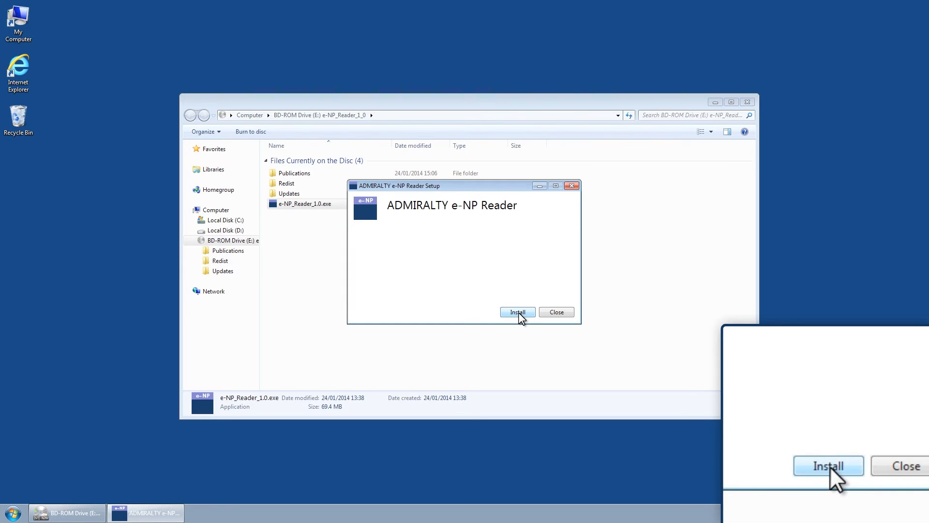
left_click(517, 312)
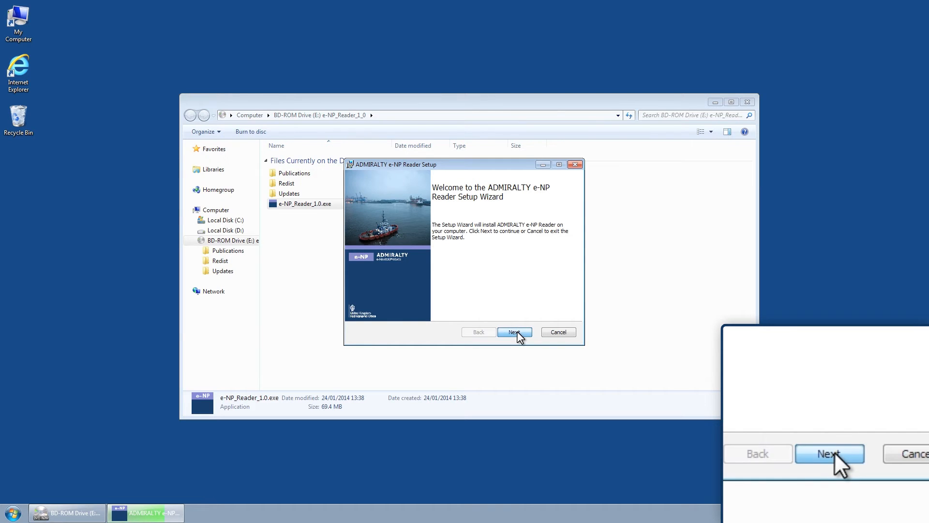
Step: Pass the welcome page, read and accept the licence agreement, and continue
left_click(514, 331)
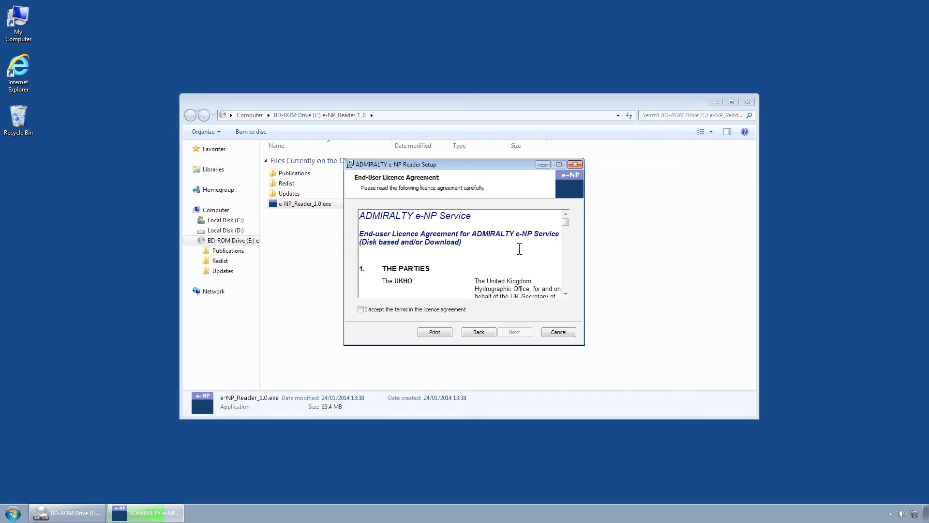
left_click(565, 231)
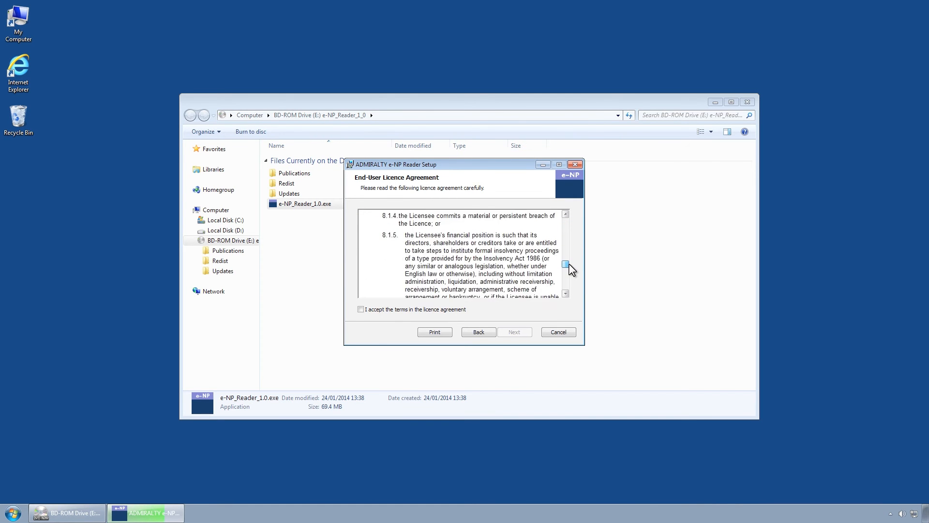
scroll("down", 3)
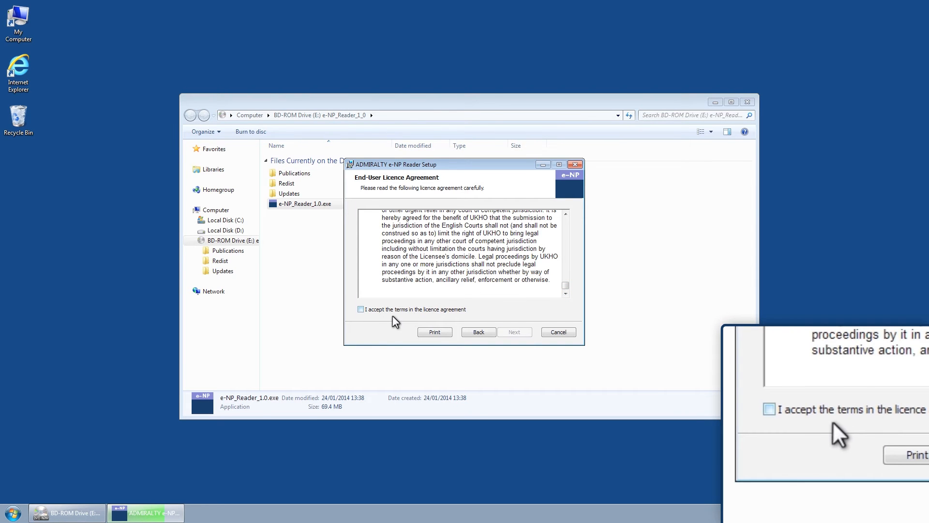
mouse_move(364, 320)
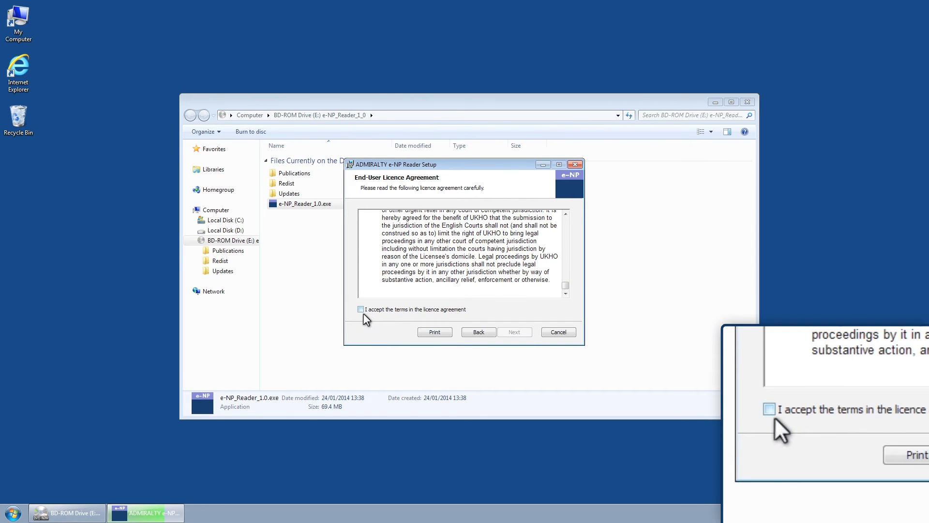
left_click(360, 308)
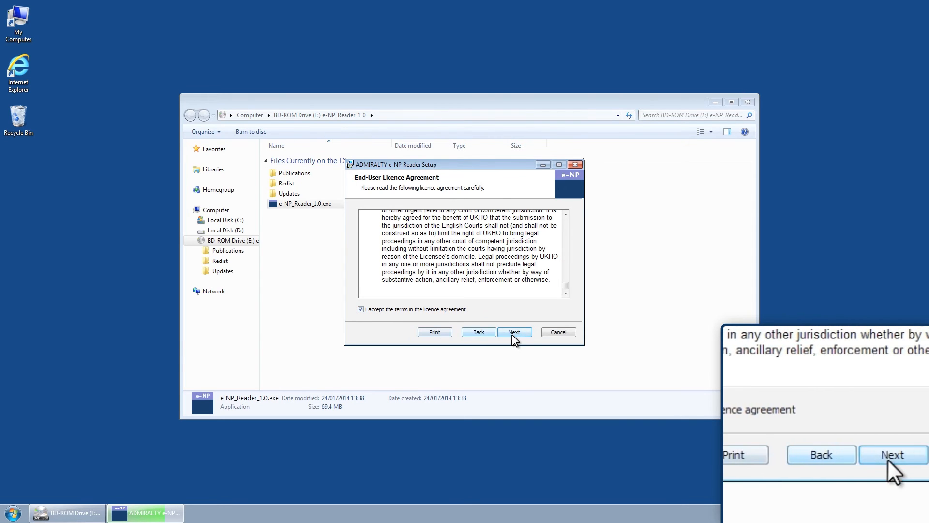
left_click(514, 331)
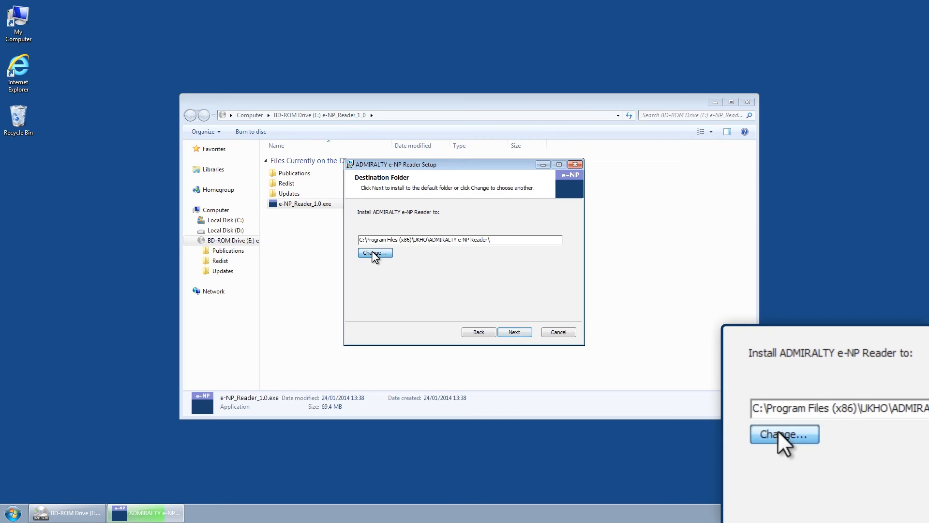
Step: Review the folder picker, cancel it, and keep the default UKHO install path
left_click(374, 253)
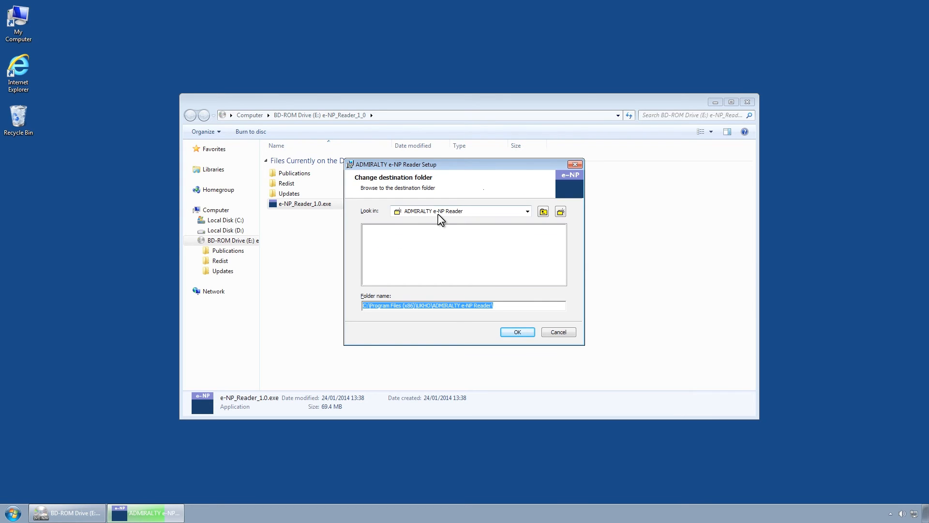
left_click(526, 211)
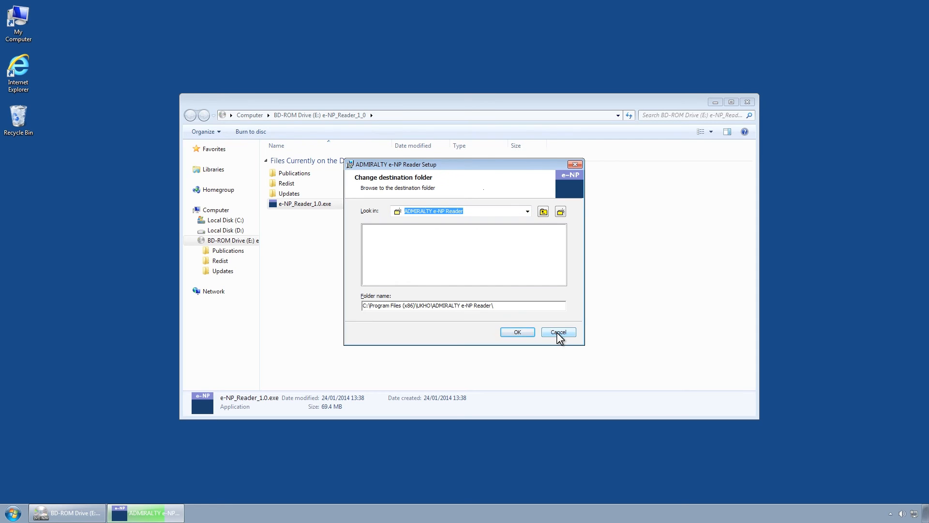
left_click(557, 331)
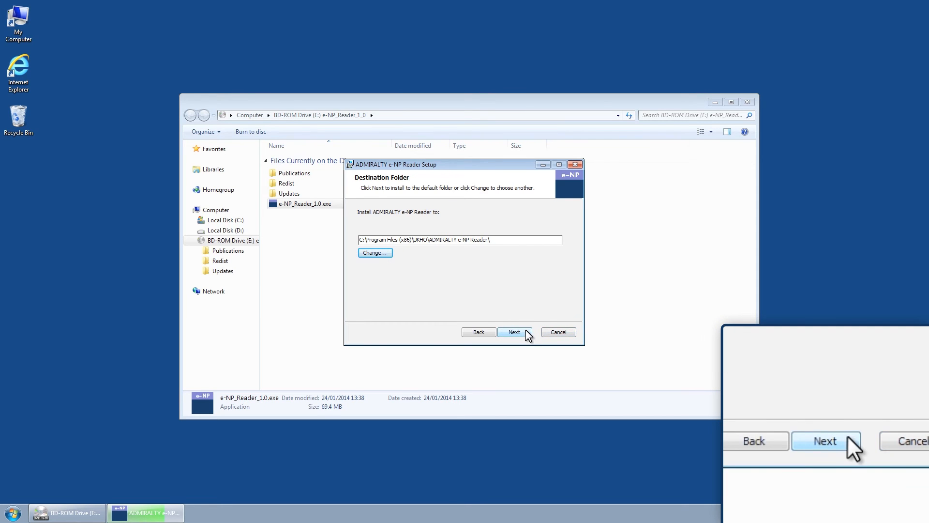
left_click(513, 332)
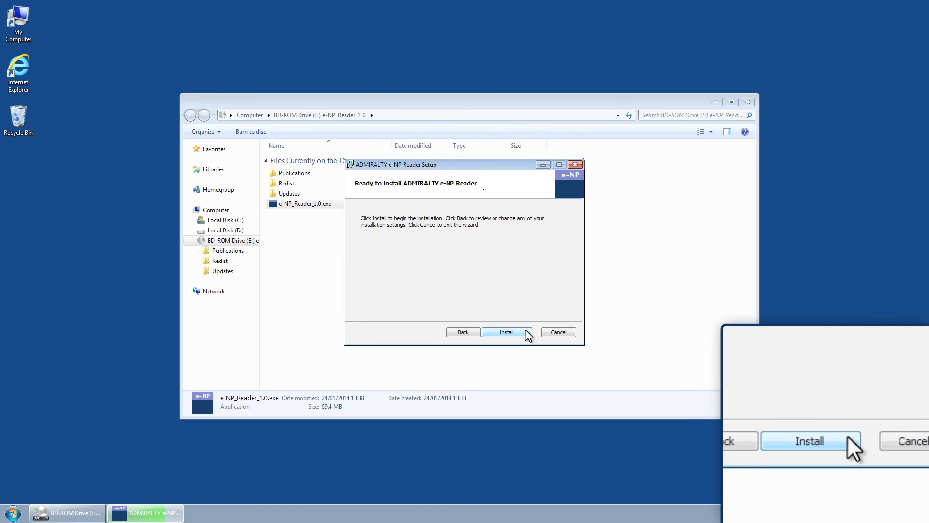
Step: Install e-NP Reader, then finish the wizard and close the Setup Successful window
left_click(506, 332)
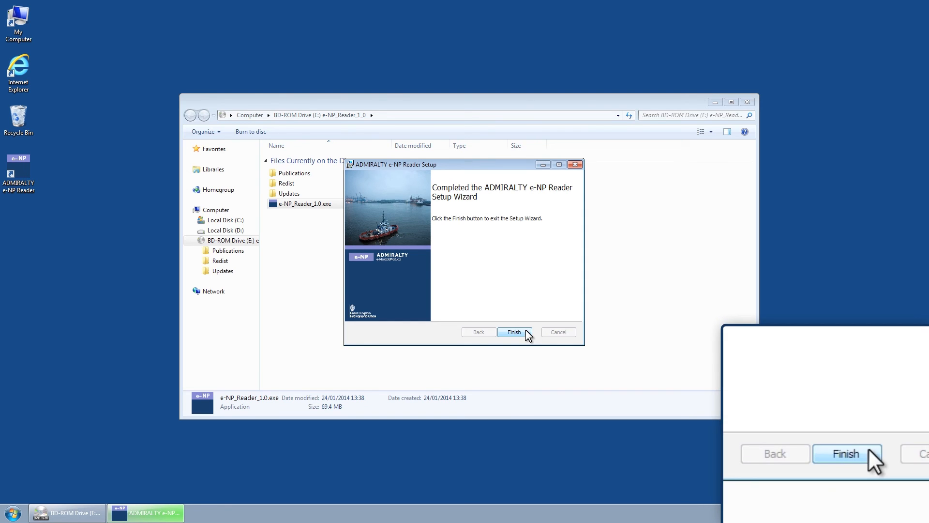
left_click(513, 332)
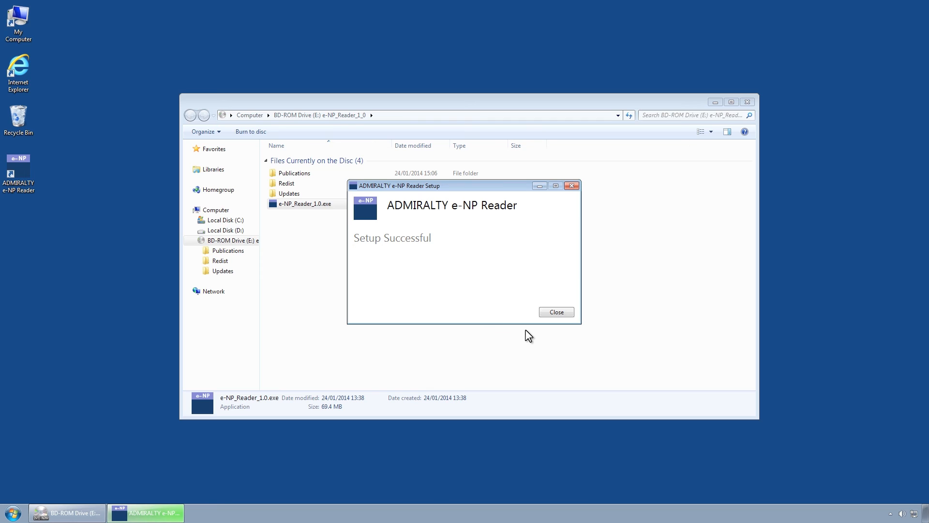
mouse_move(539, 327)
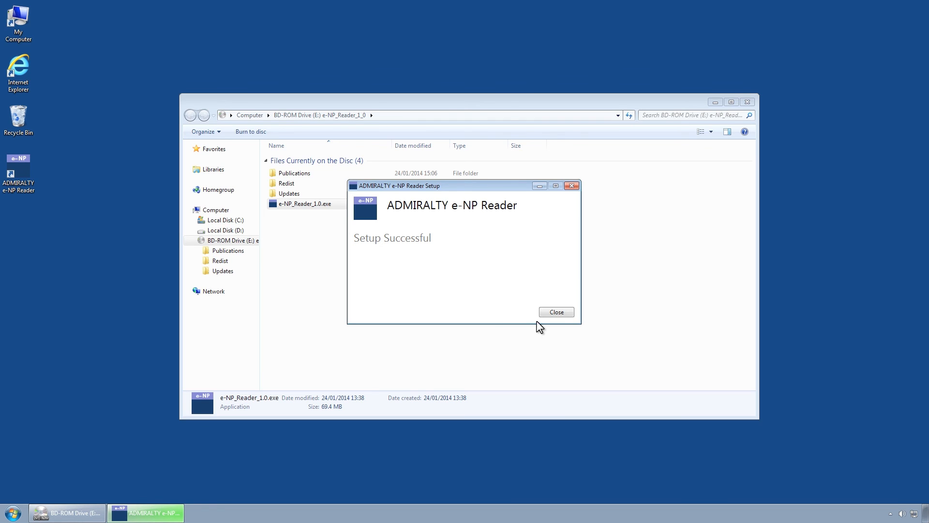
left_click(555, 311)
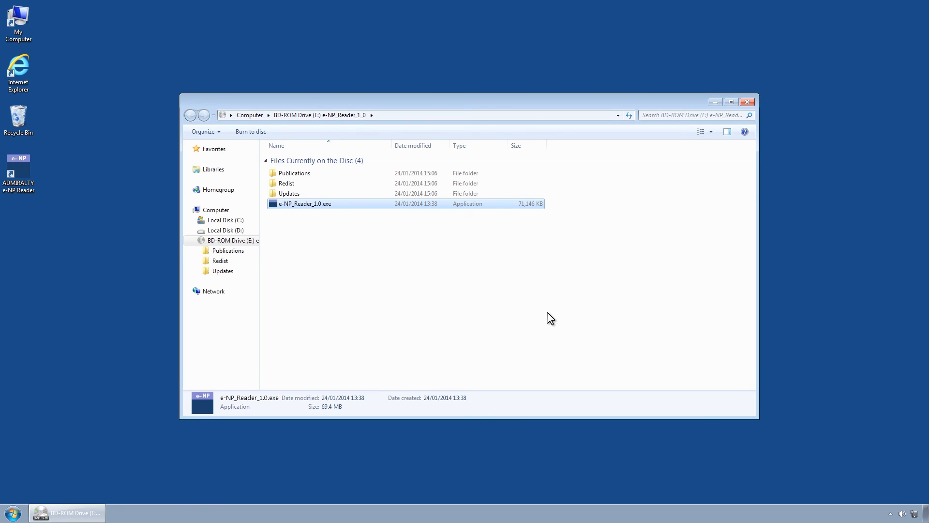
mouse_move(702, 132)
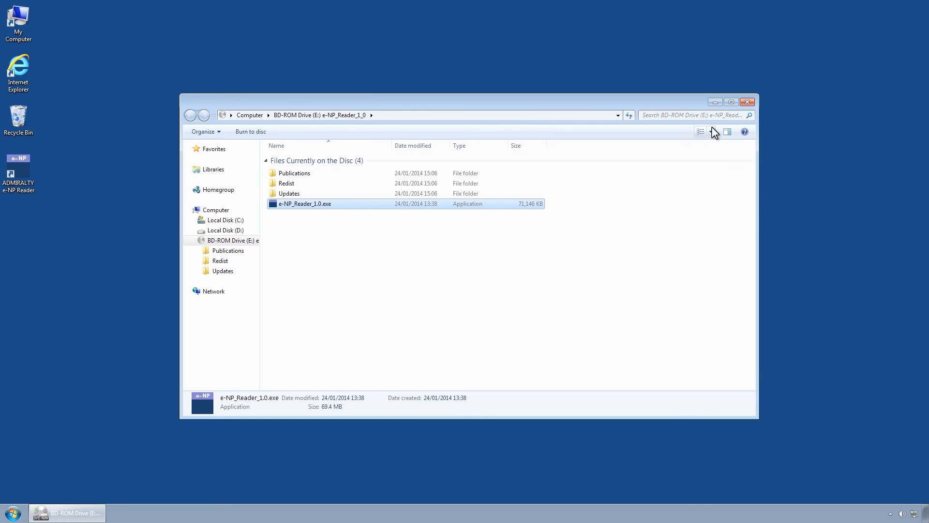
Step: Close the disc window and find ADMIRALTY e-NP Reader in the Start menu
left_click(747, 101)
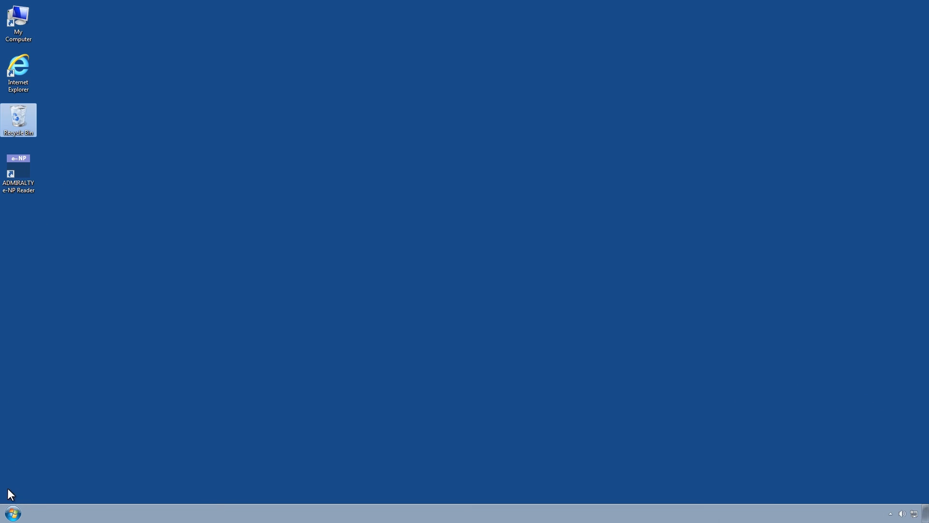
left_click(12, 512)
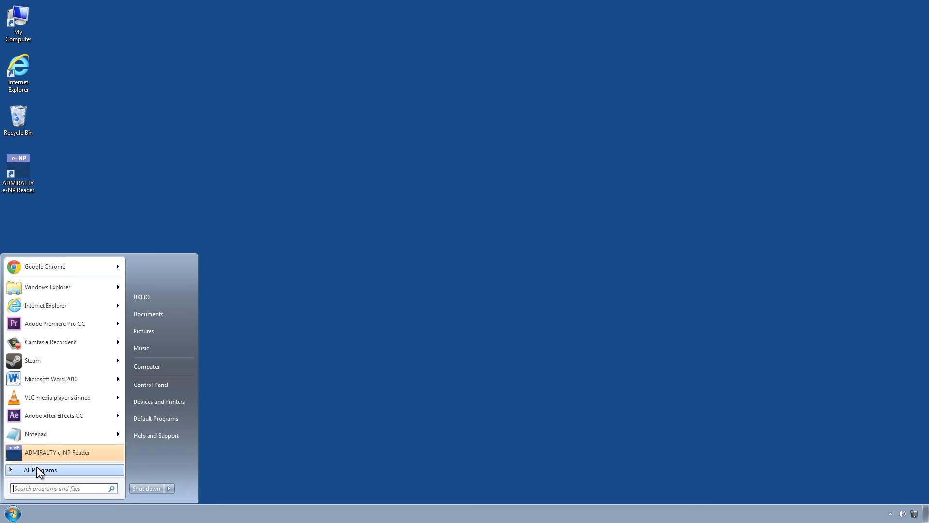
mouse_move(51, 457)
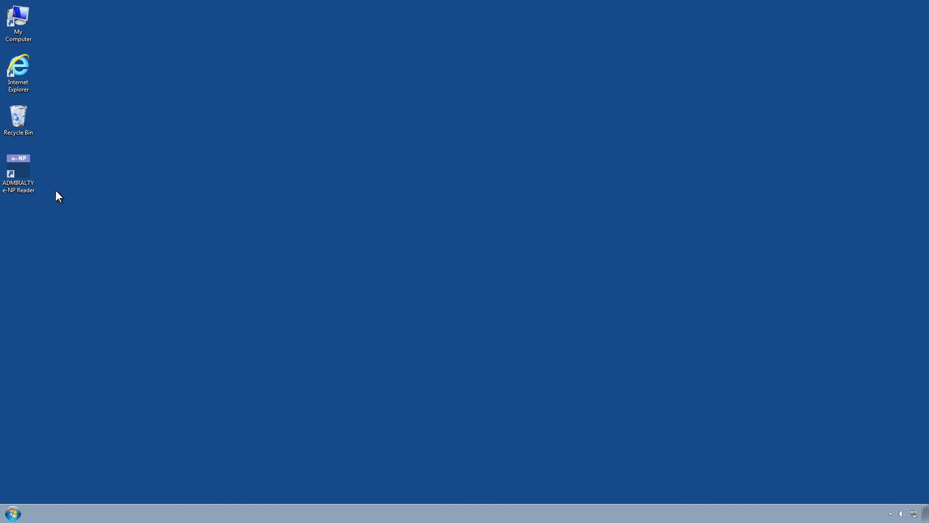
left_click(18, 172)
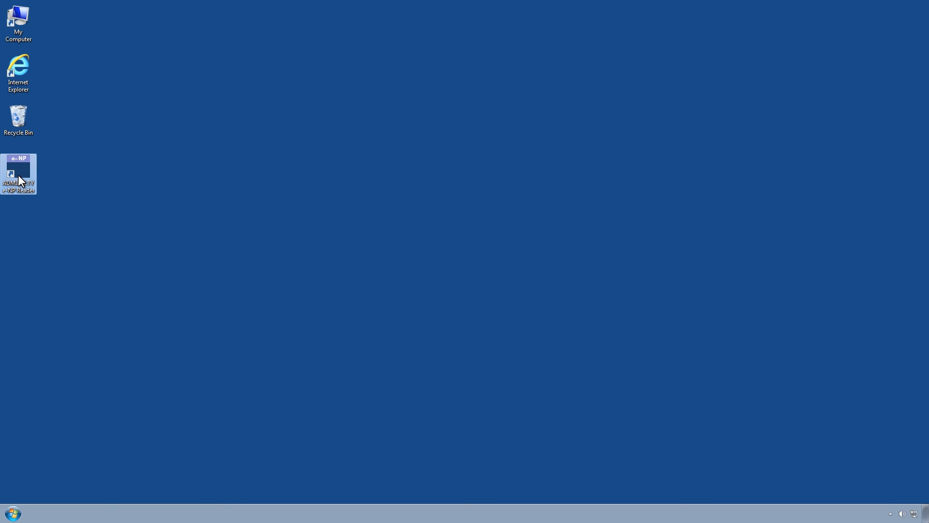